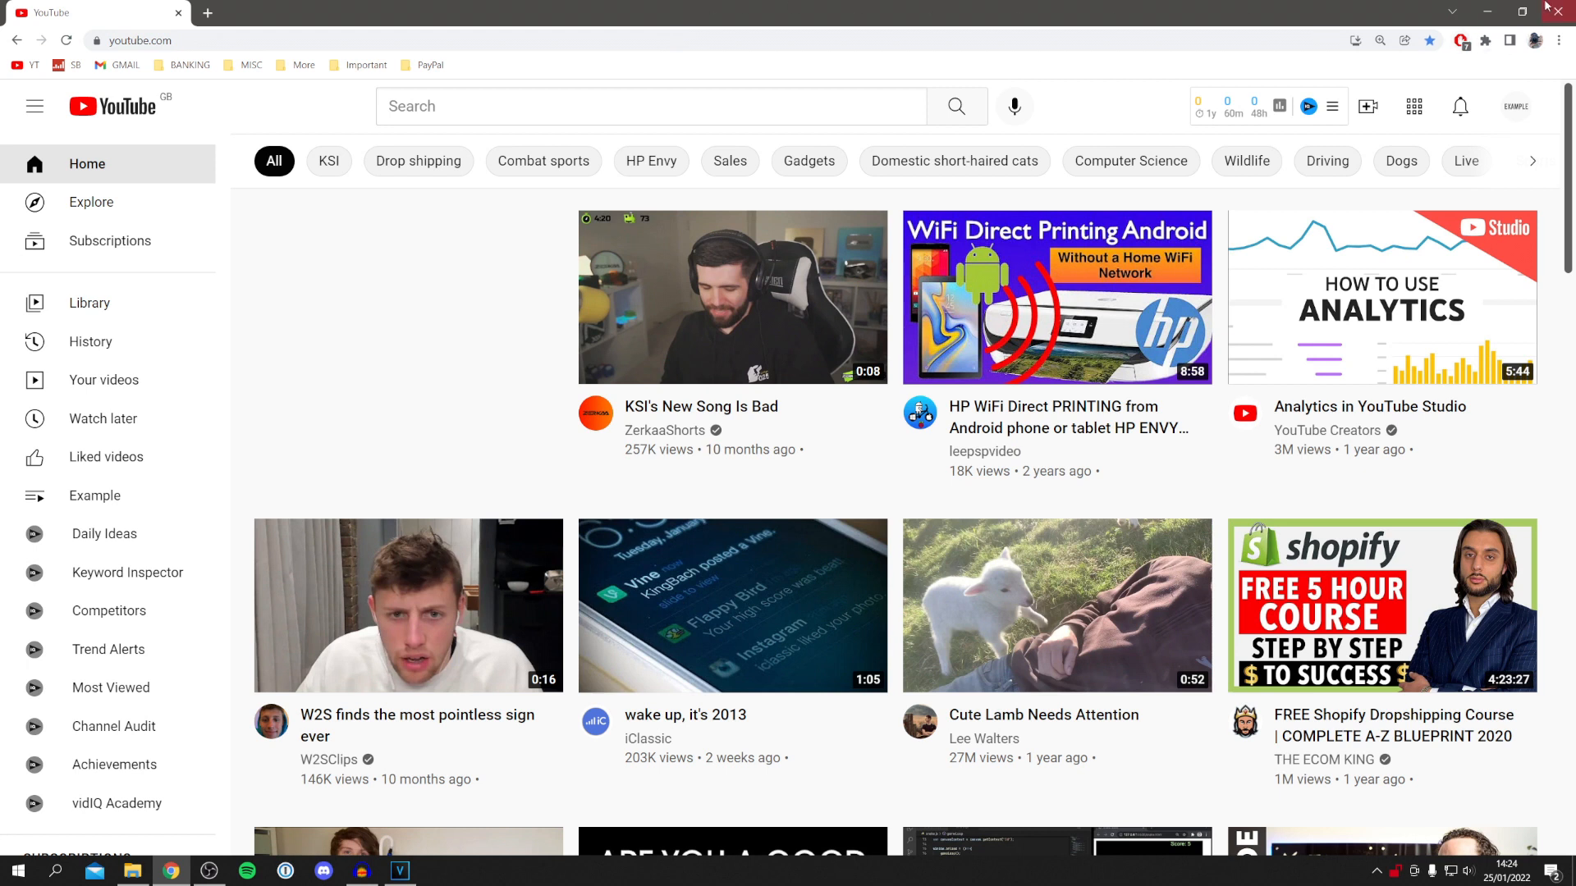
# - Go from the account menu under the avatar to YouTube Studio for this channel
pyautogui.click(1515, 106)
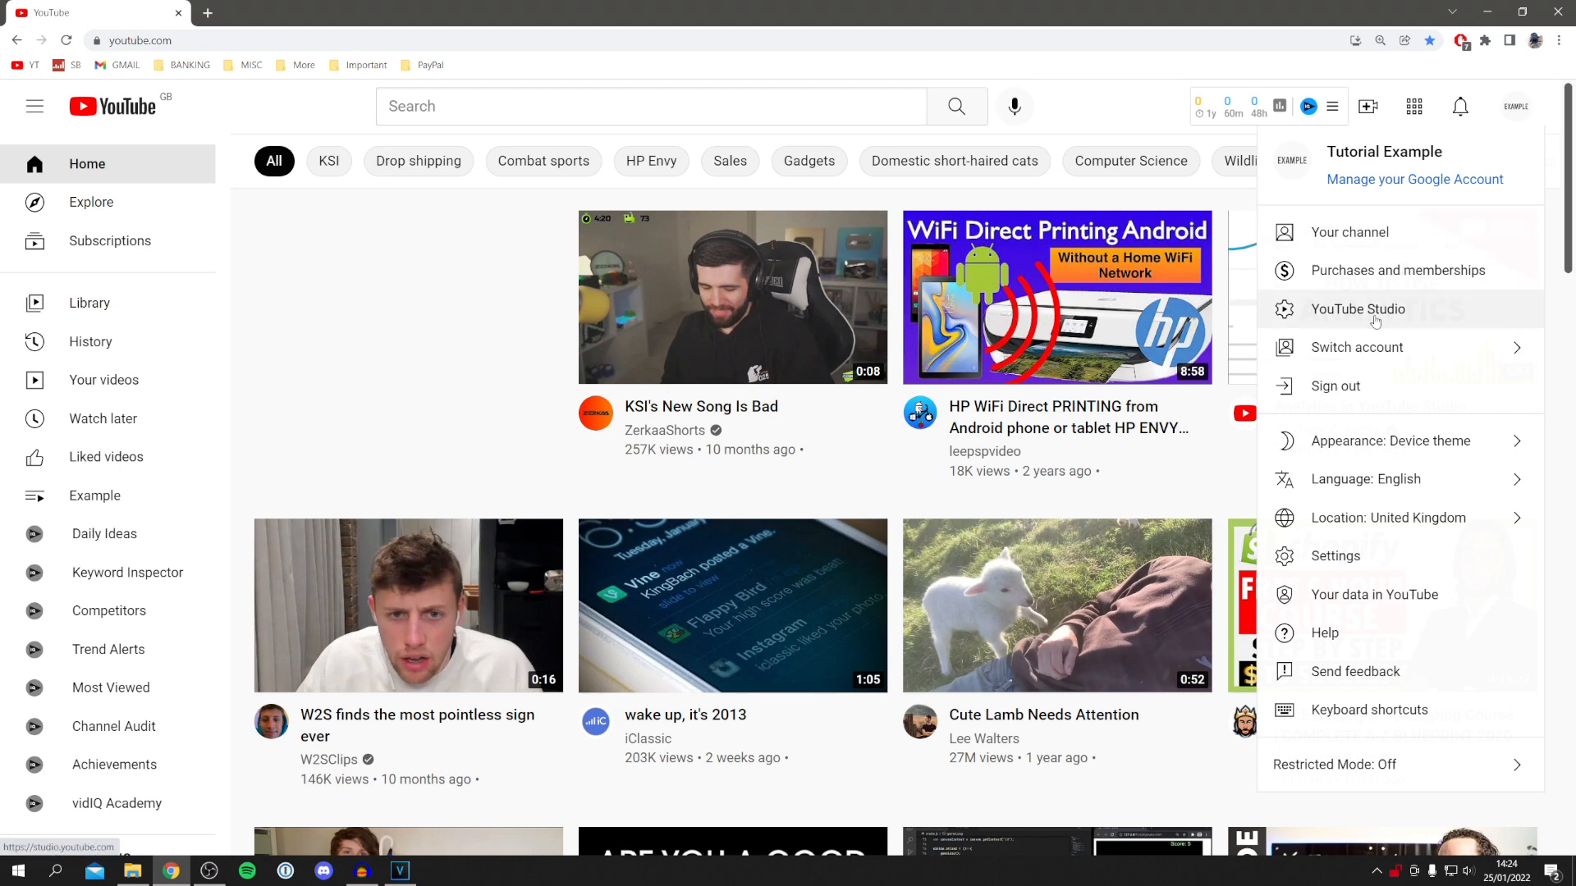
pyautogui.click(1357, 308)
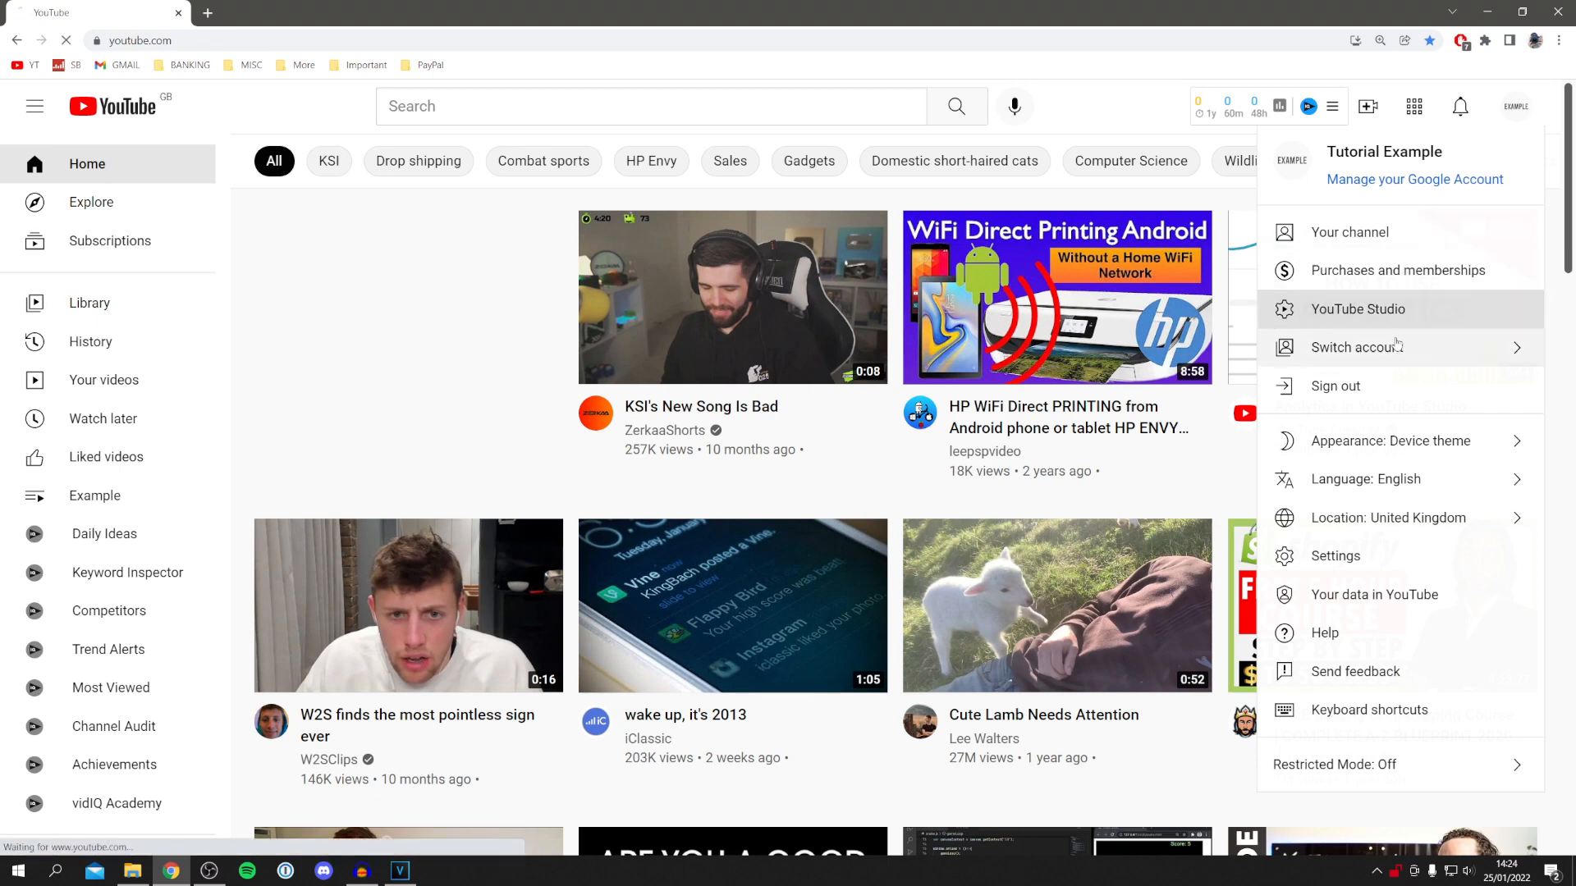
pyautogui.click(1358, 309)
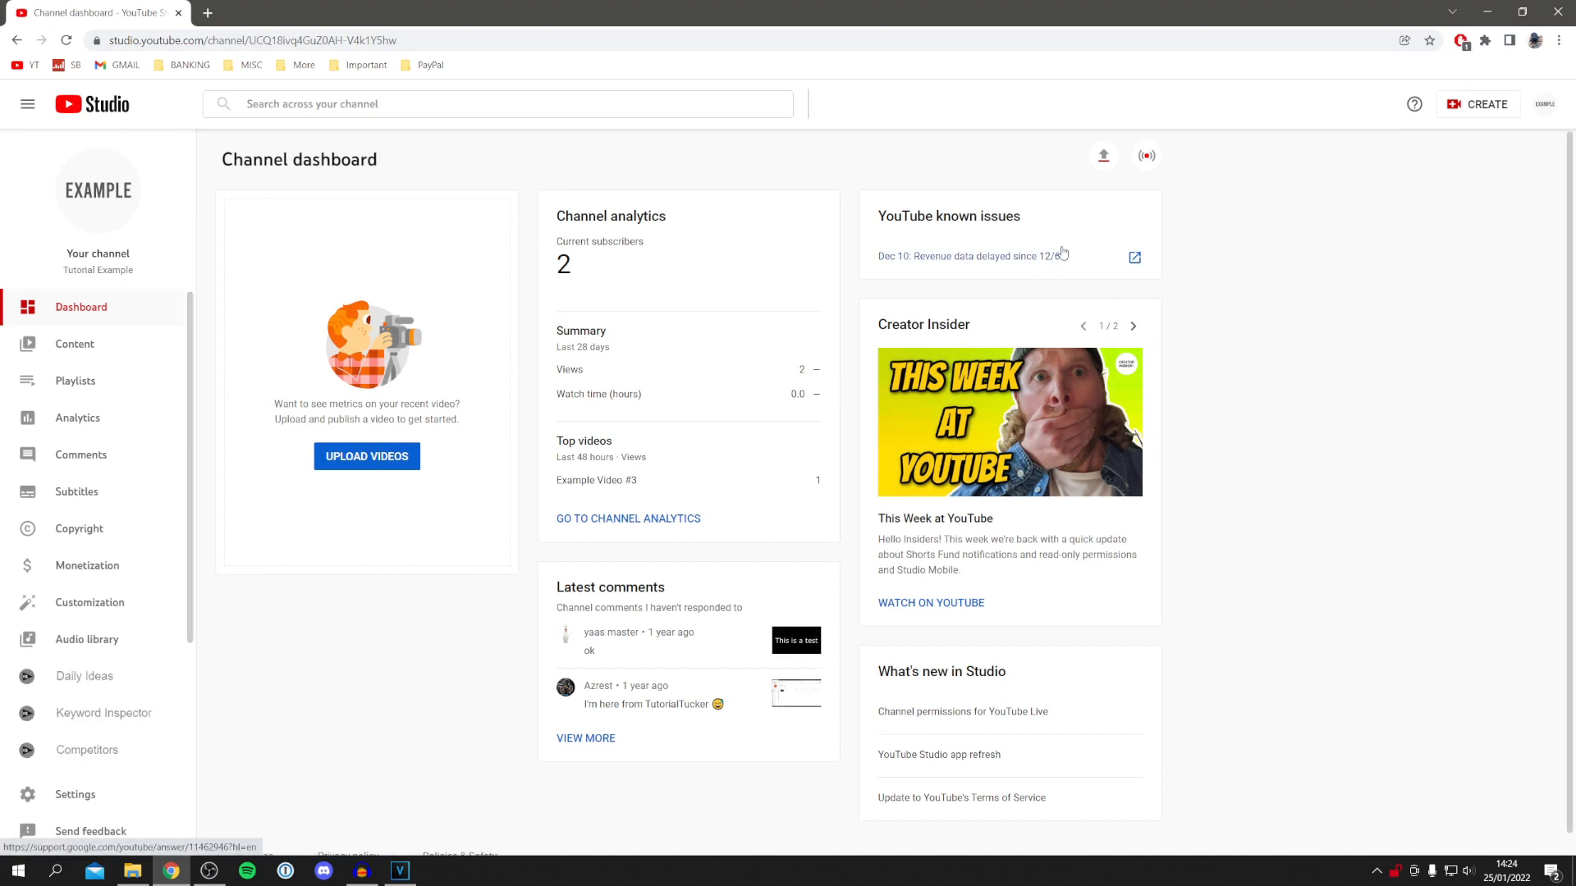
# - Reach Example Video #2's Video details from Content on the Channel dashboard
pyautogui.click(903, 103)
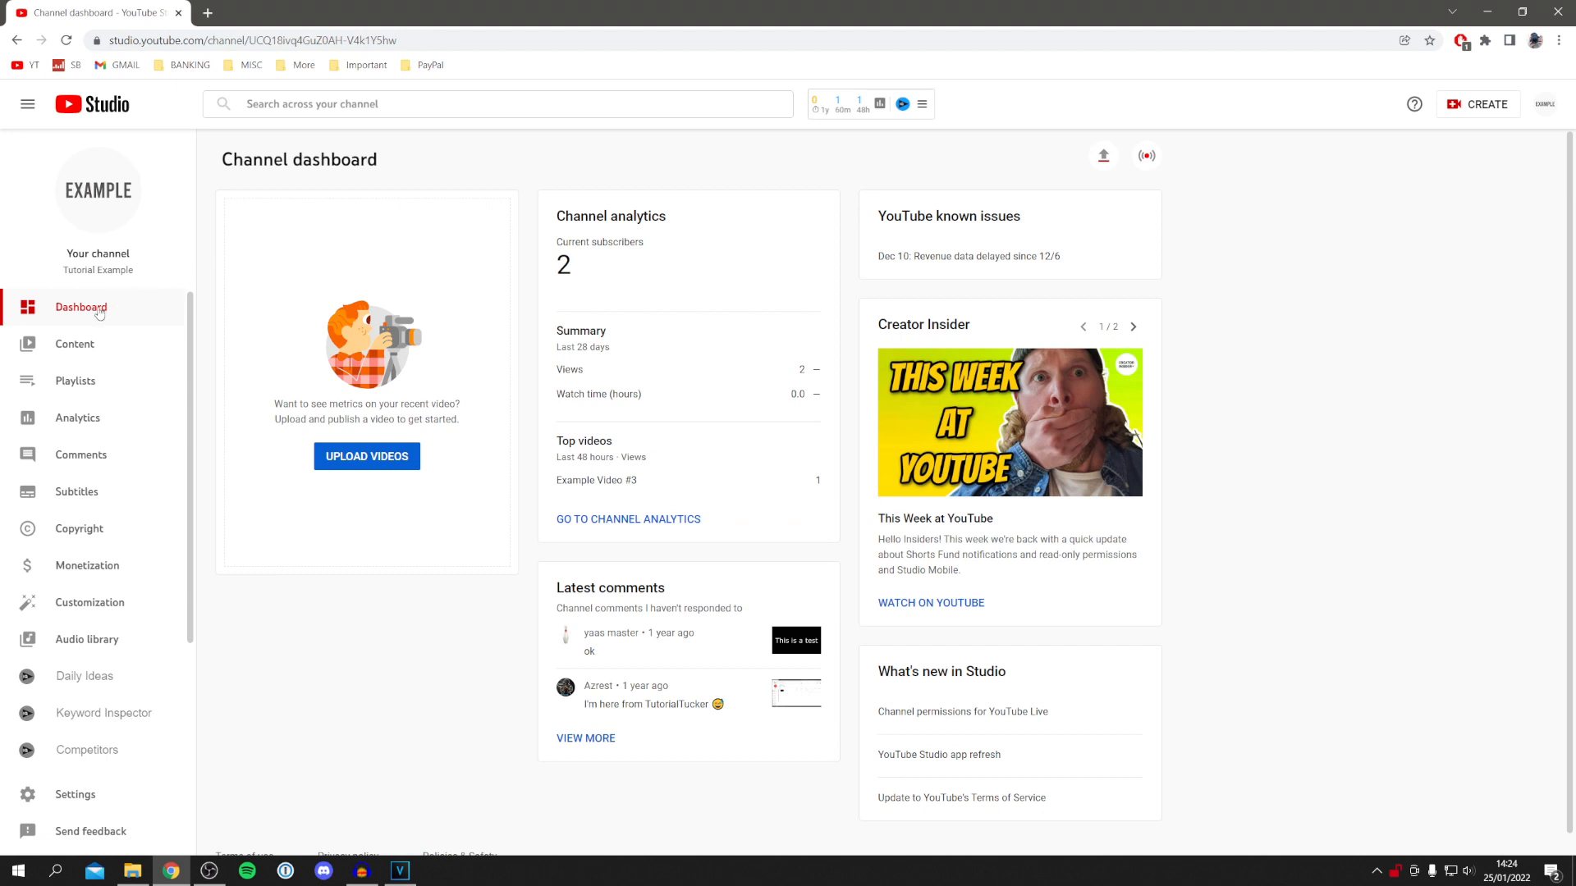
pyautogui.click(74, 343)
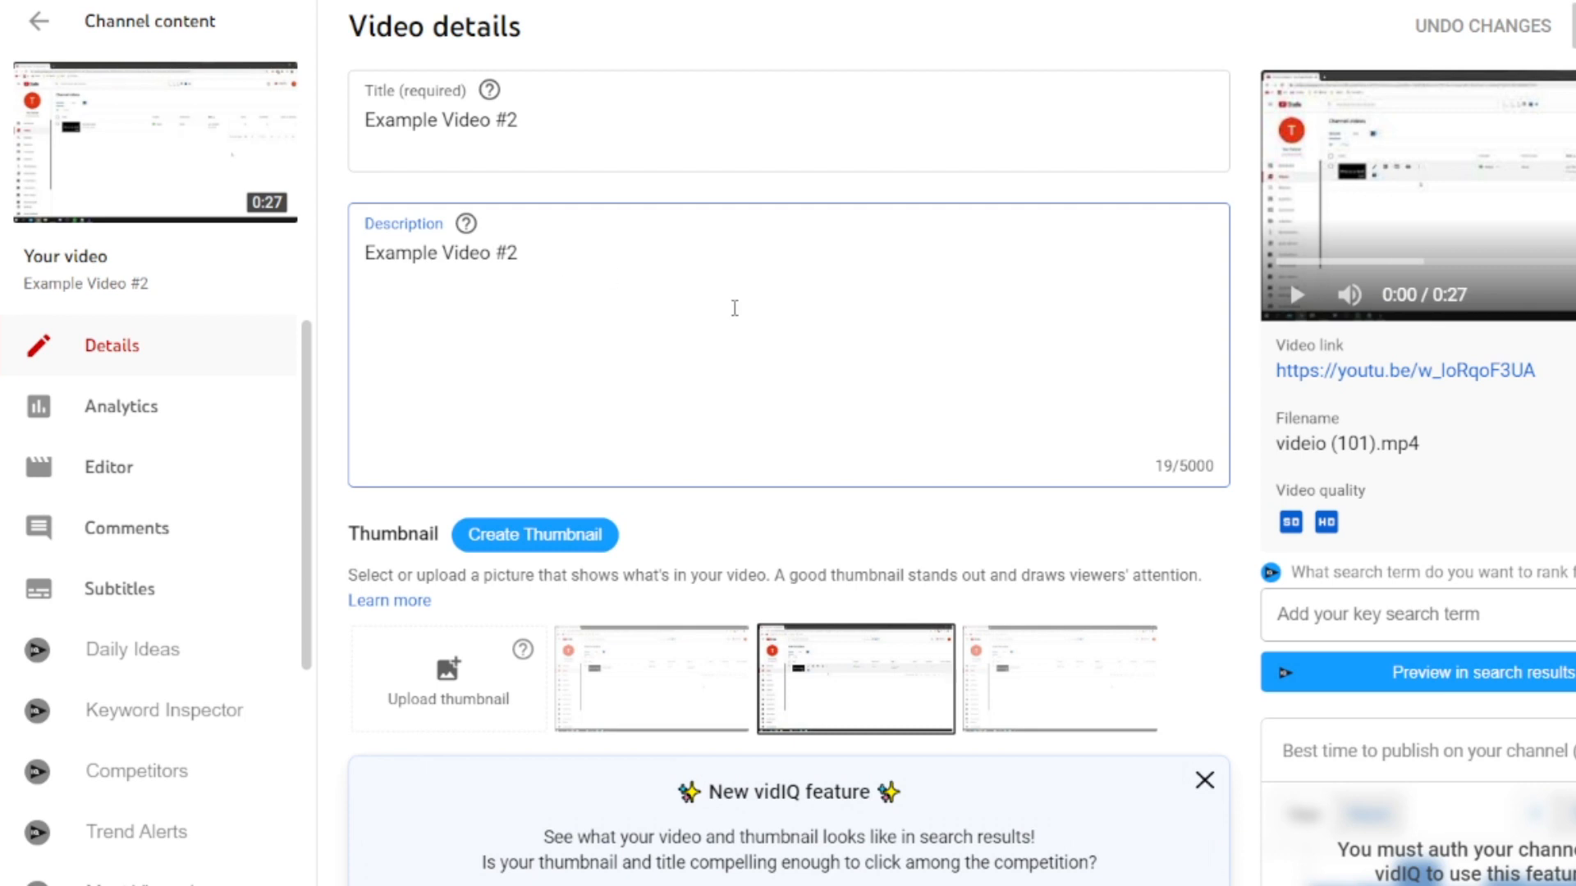
pyautogui.moveTo(1085, 294)
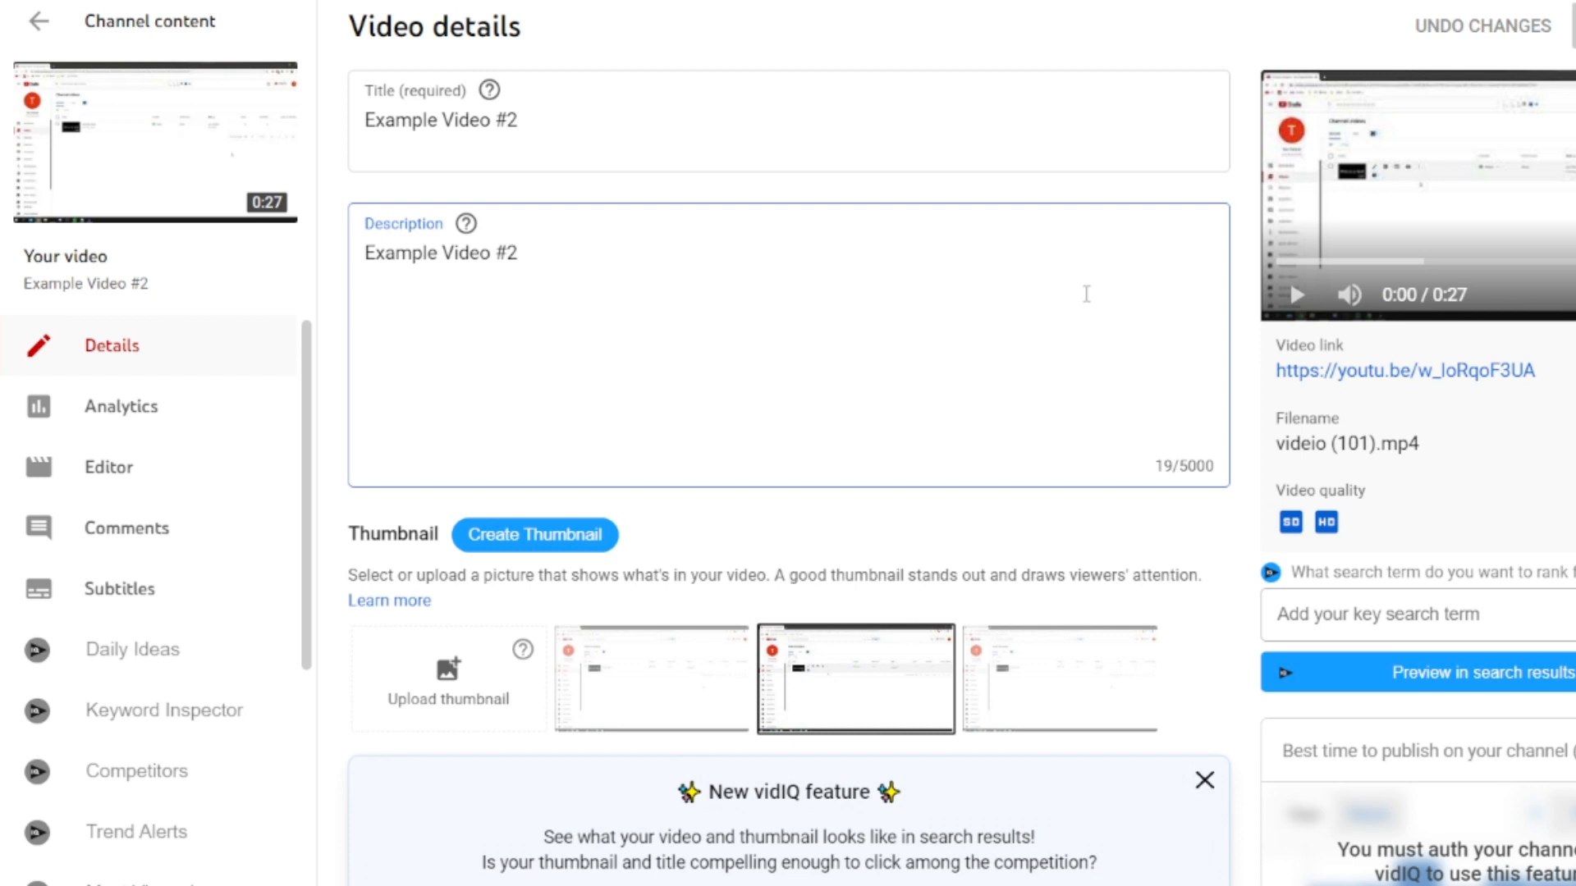
# - Add description lines '0:00 Intro', '0:10 Explanation', '0:20 Outro'
pyautogui.write('0:00')
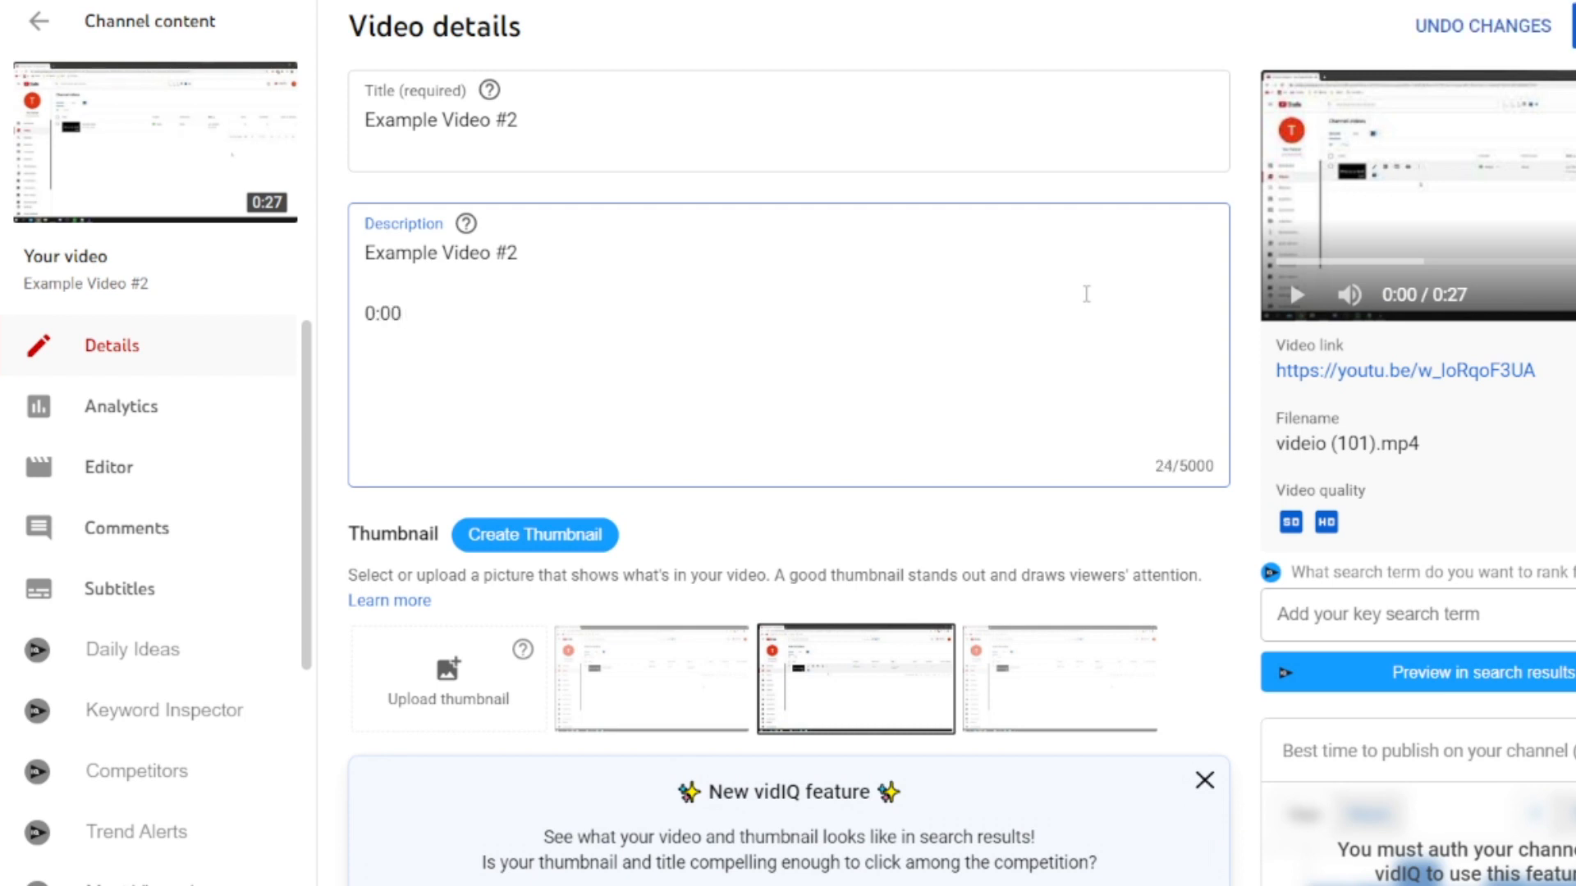
pyautogui.write('Intro')
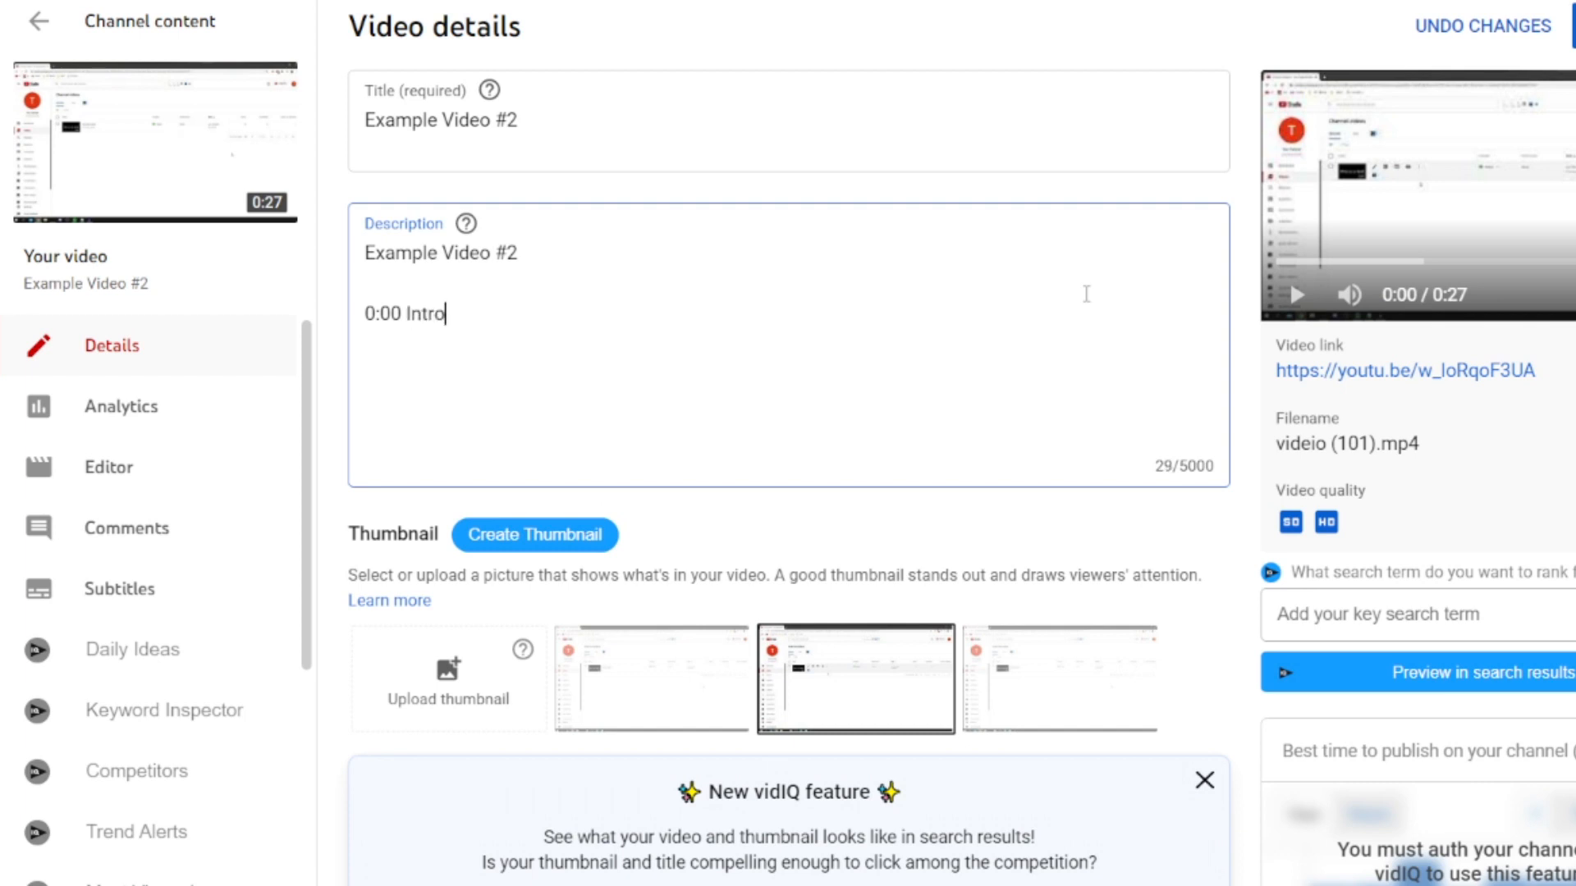
pyautogui.write('0')
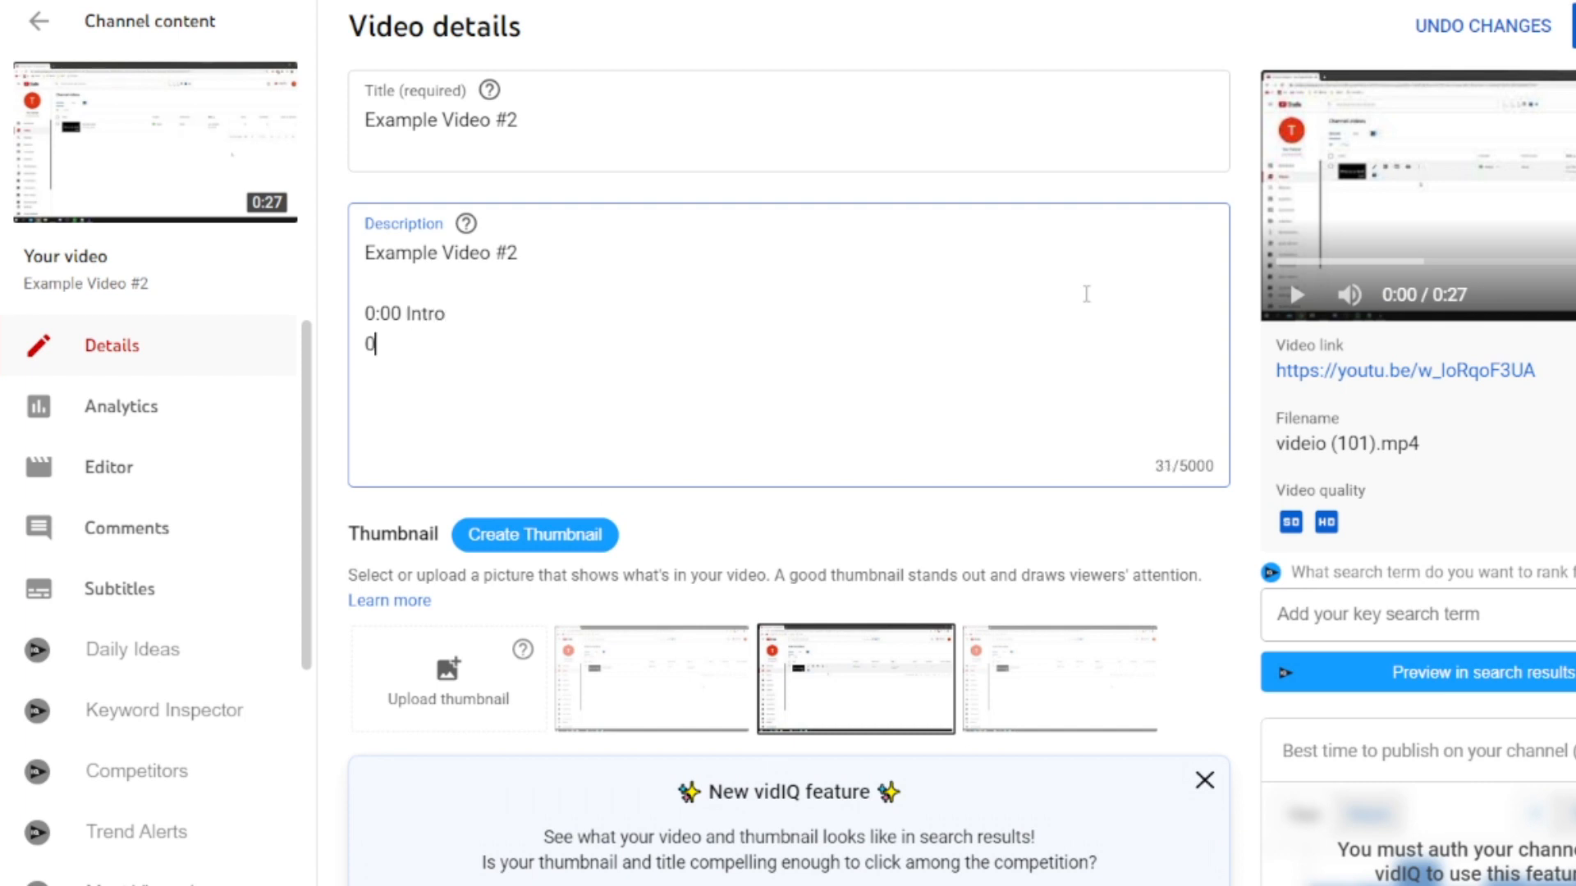
pyautogui.write(':10')
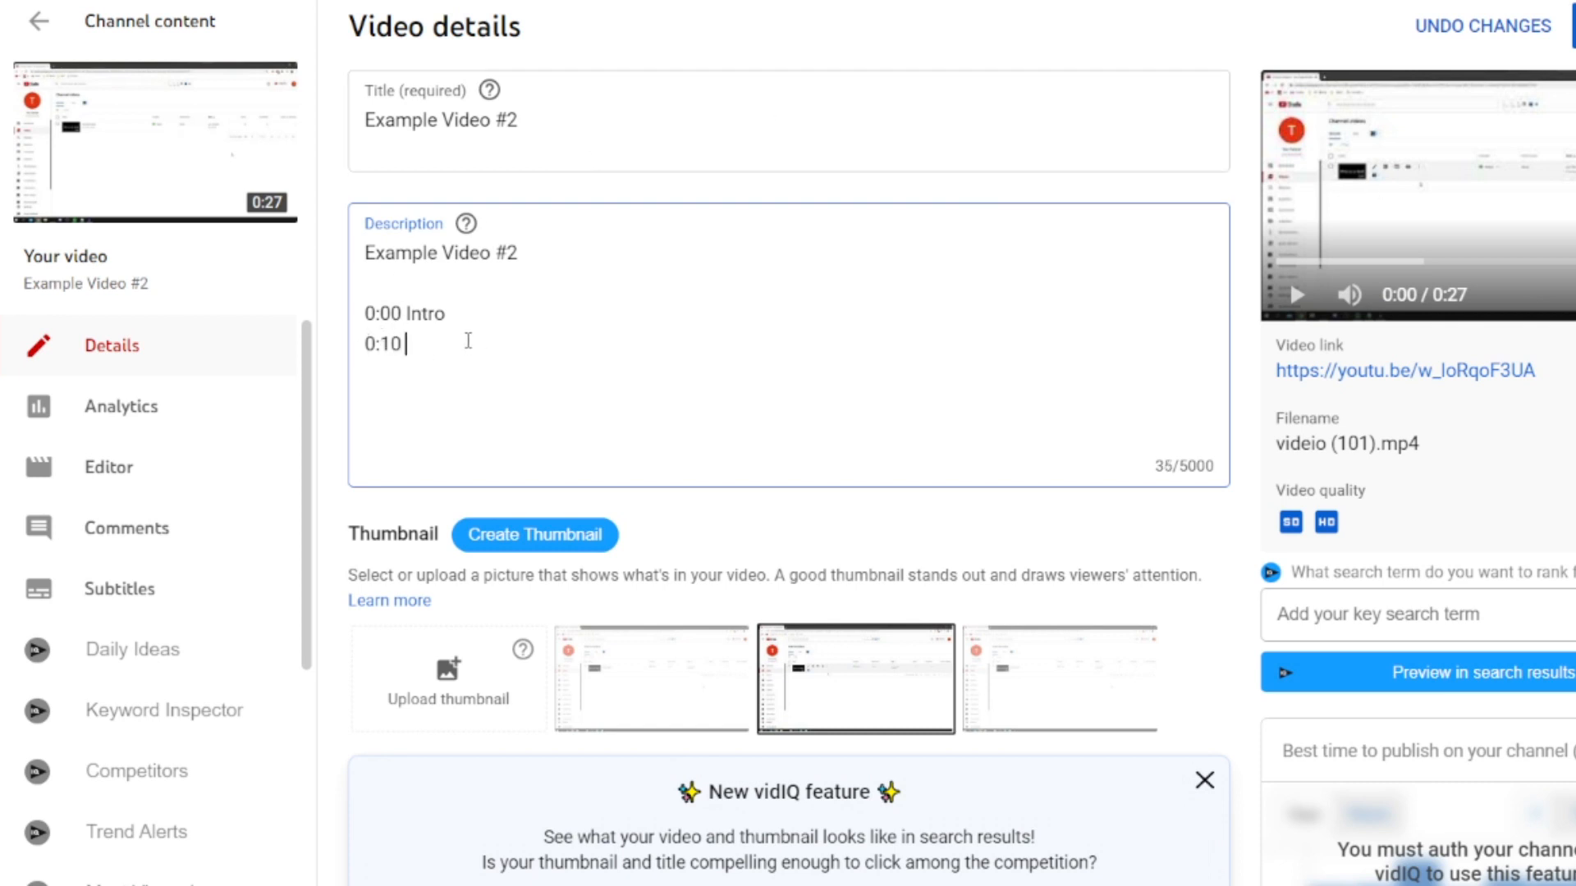
pyautogui.write('Explan')
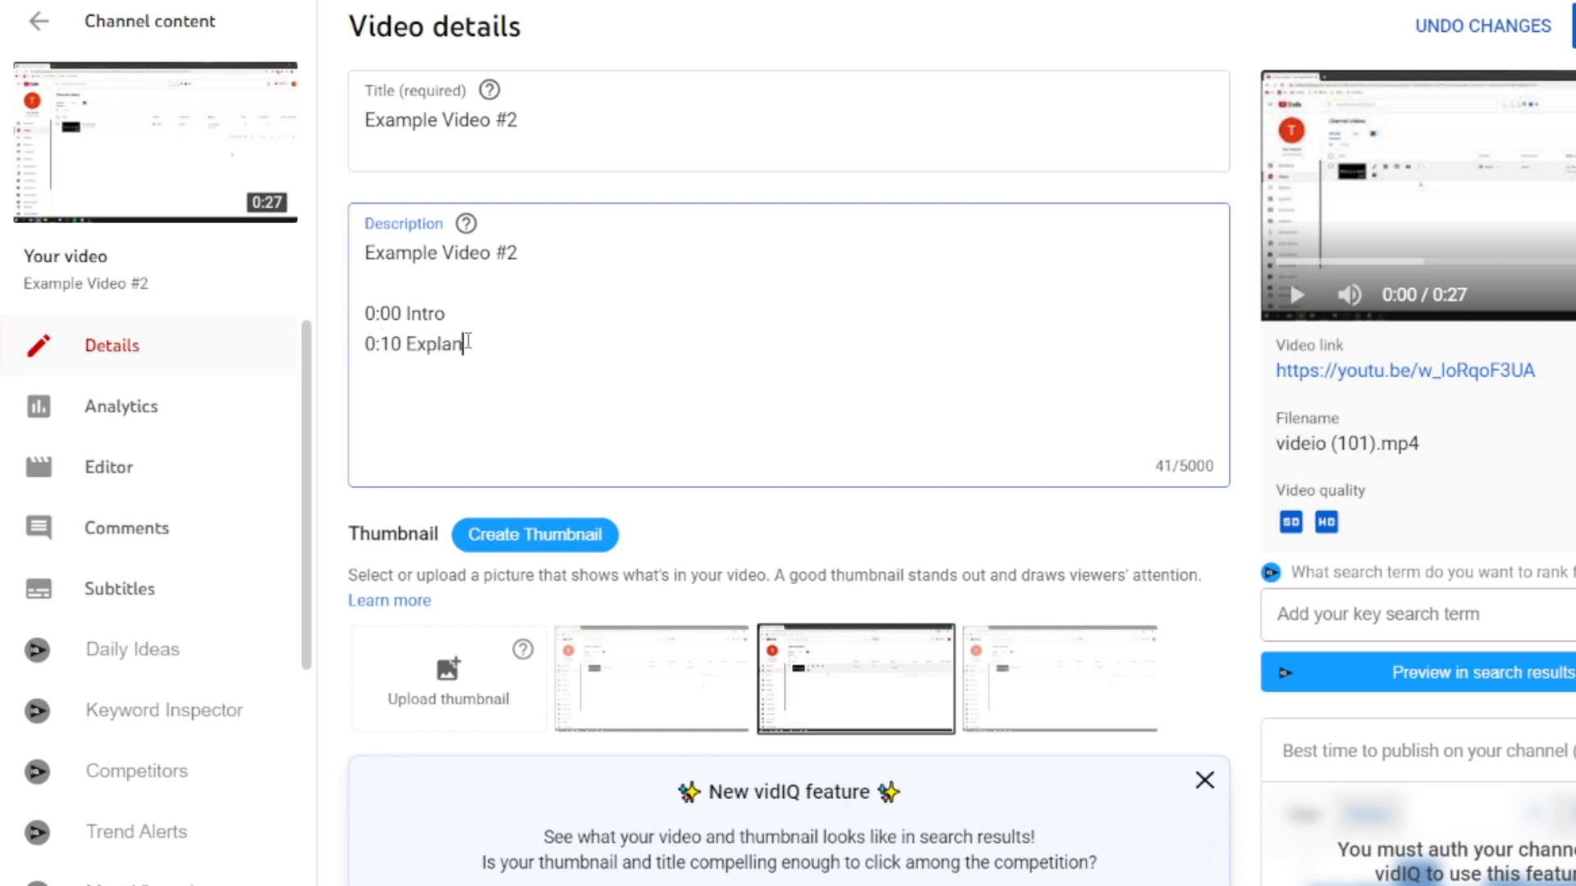
pyautogui.write('ation')
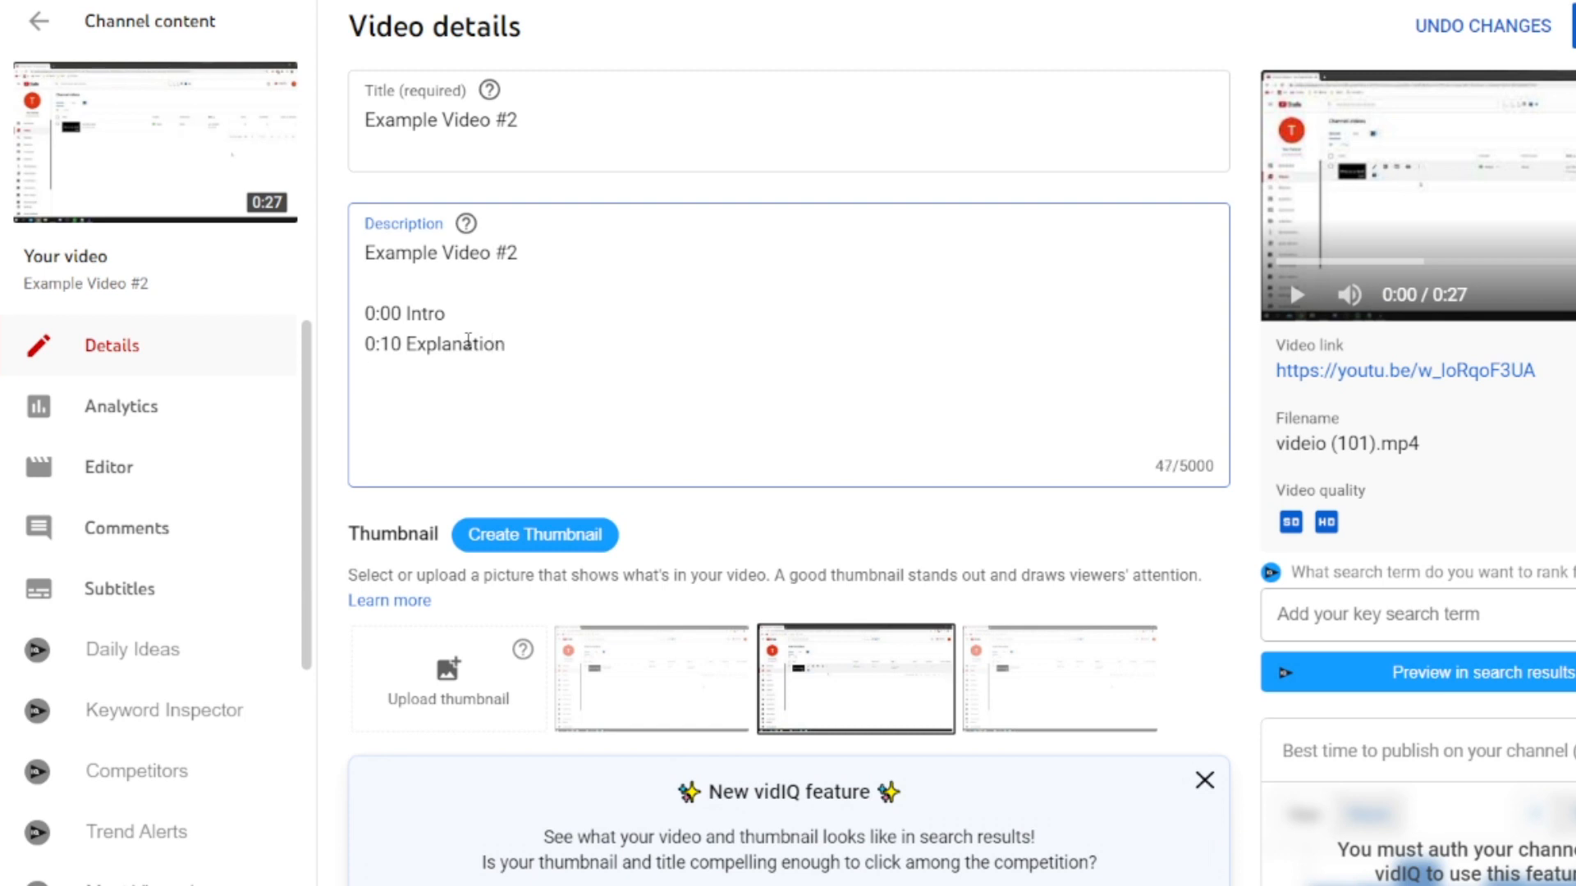
pyautogui.write('0:20')
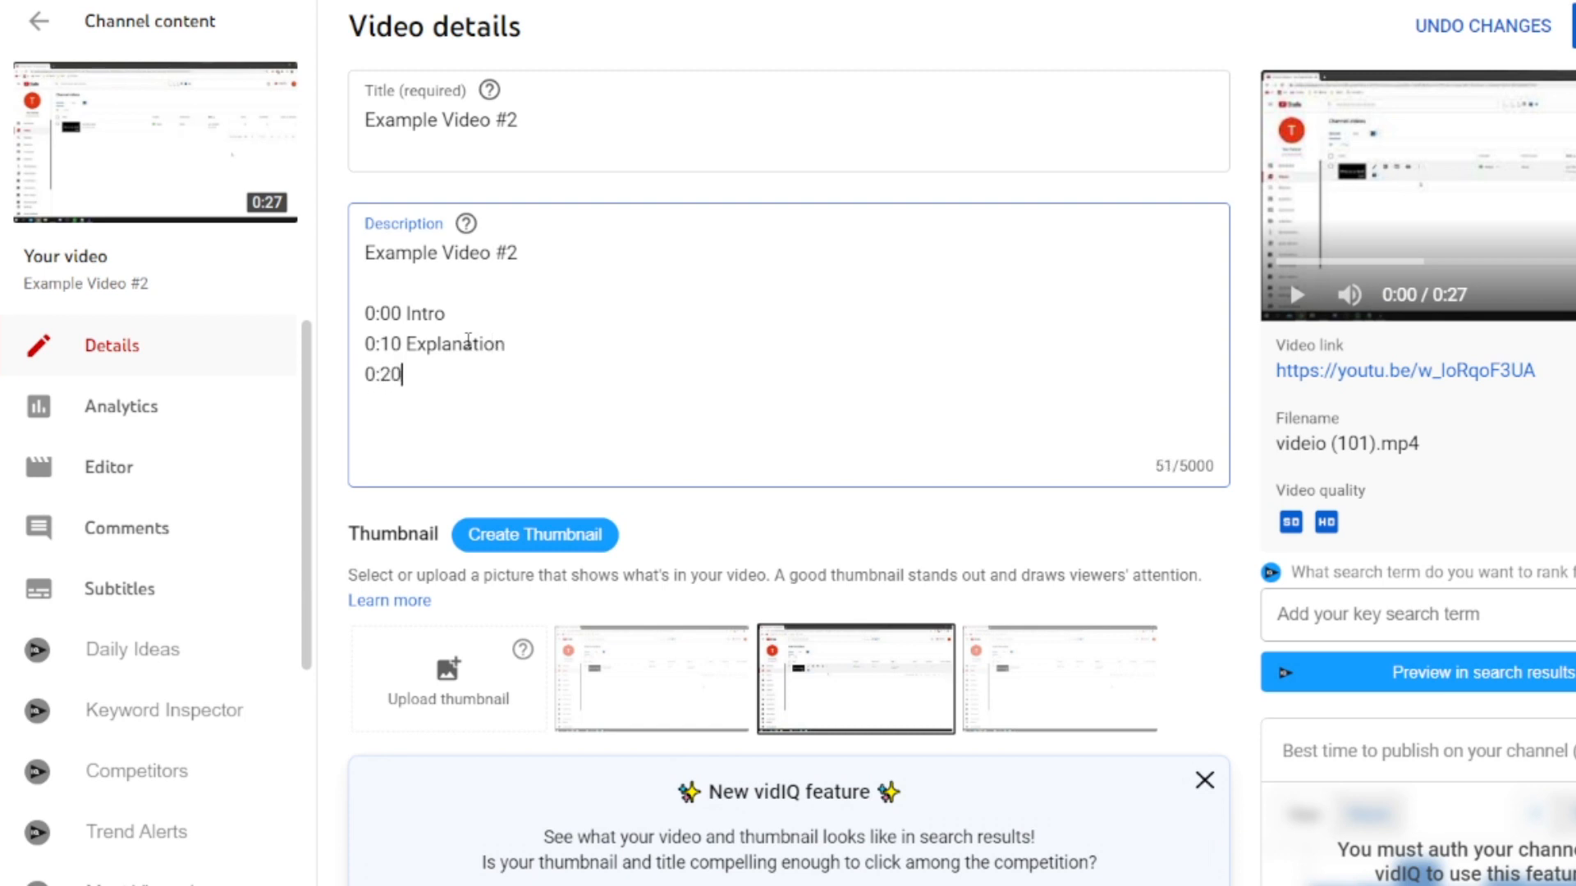
pyautogui.write('Outro')
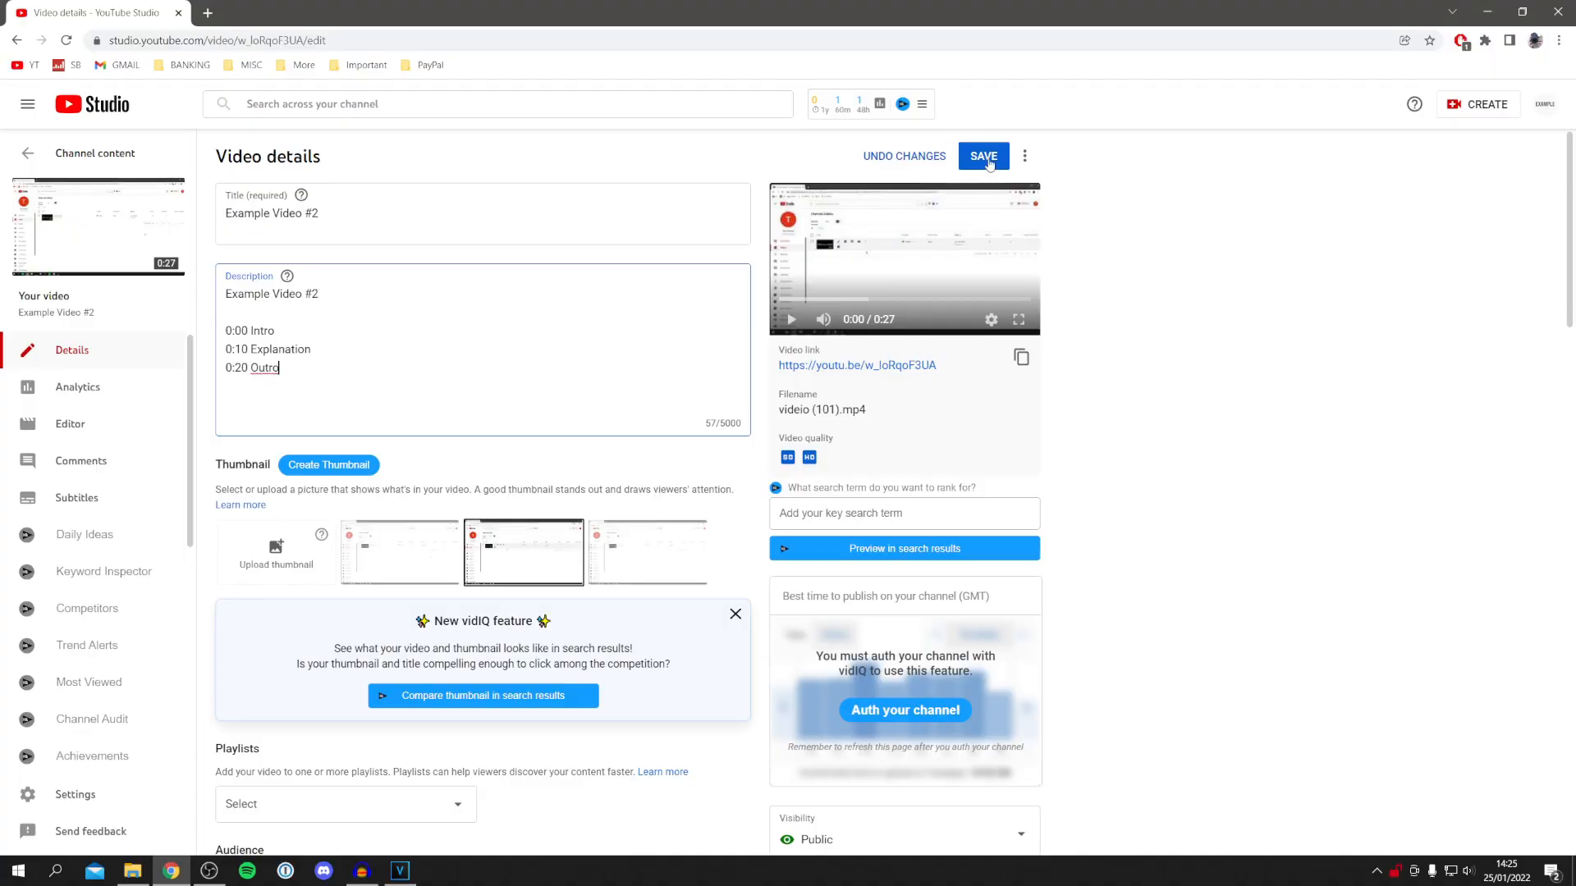
# - Save the description and view the resulting chapters on the video's watch page
pyautogui.click(983, 156)
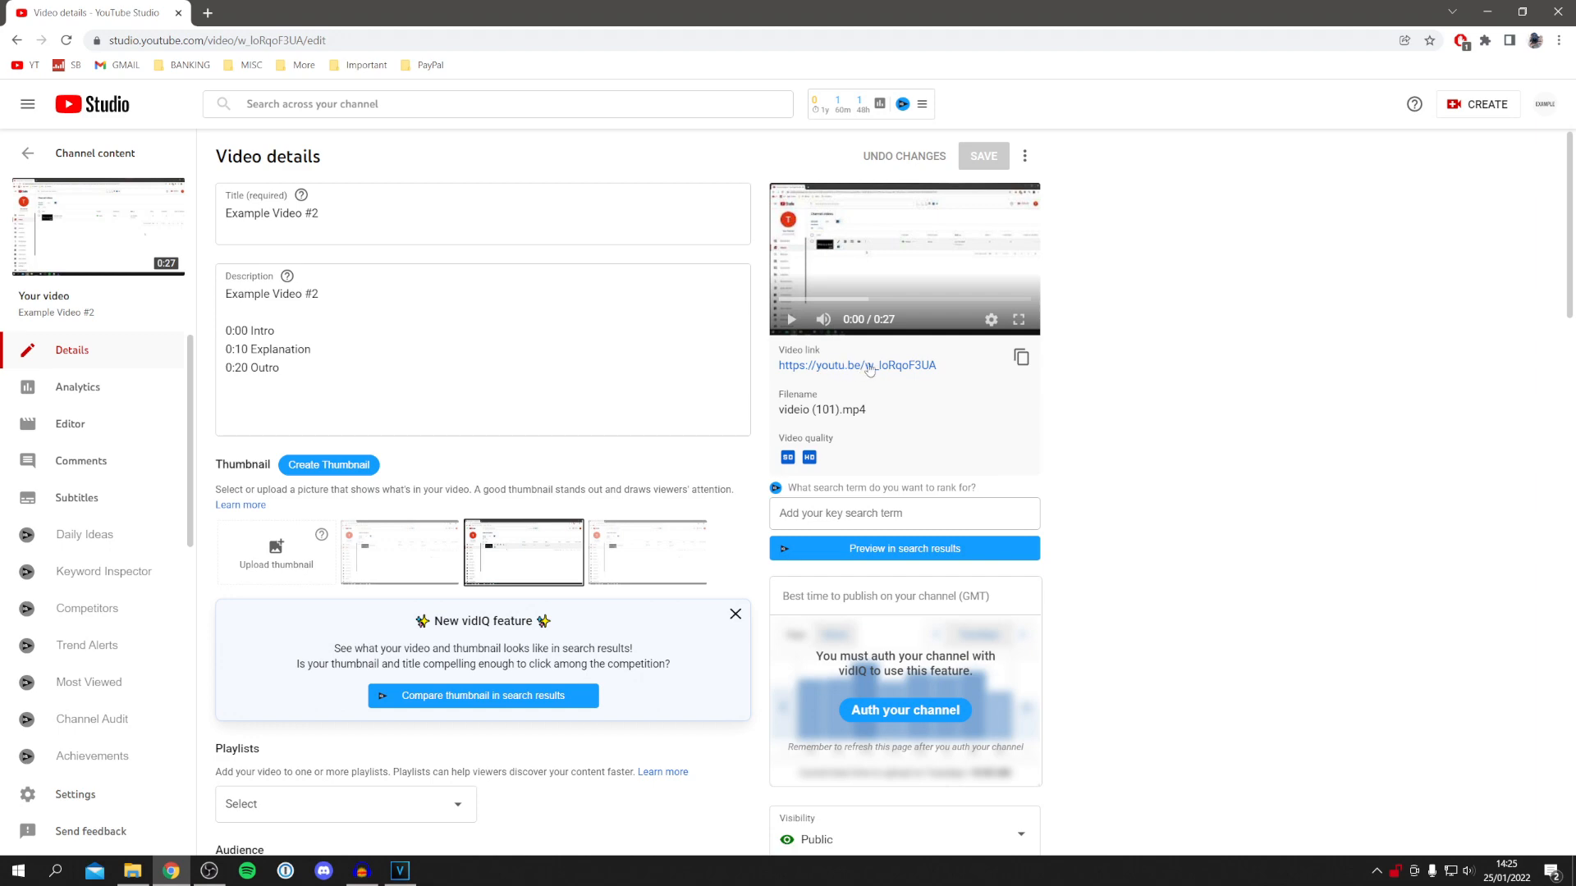
pyautogui.click(857, 364)
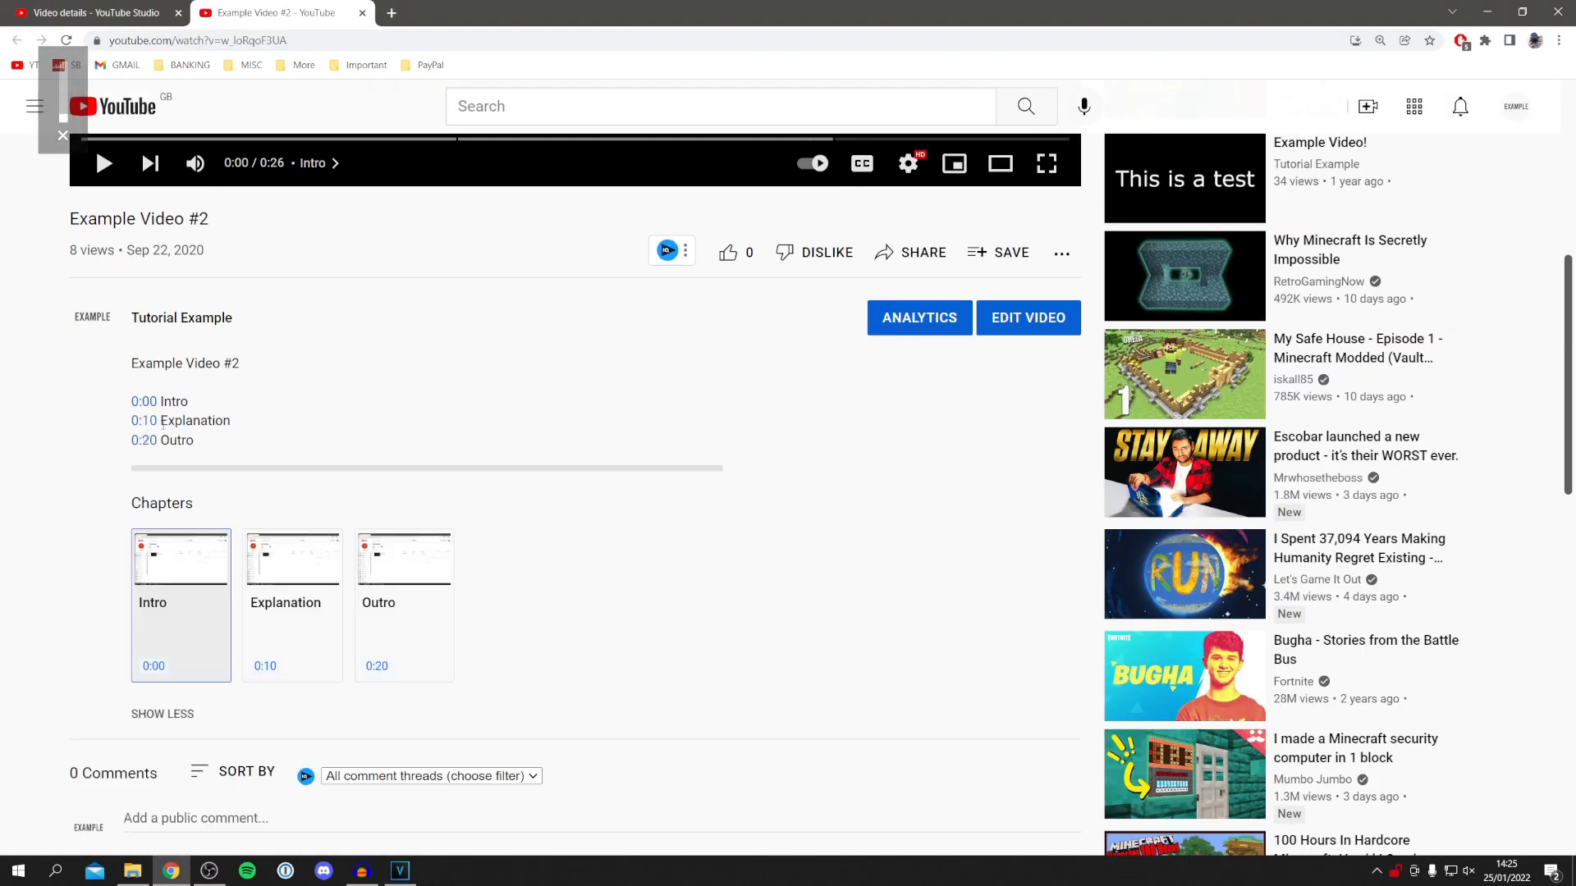